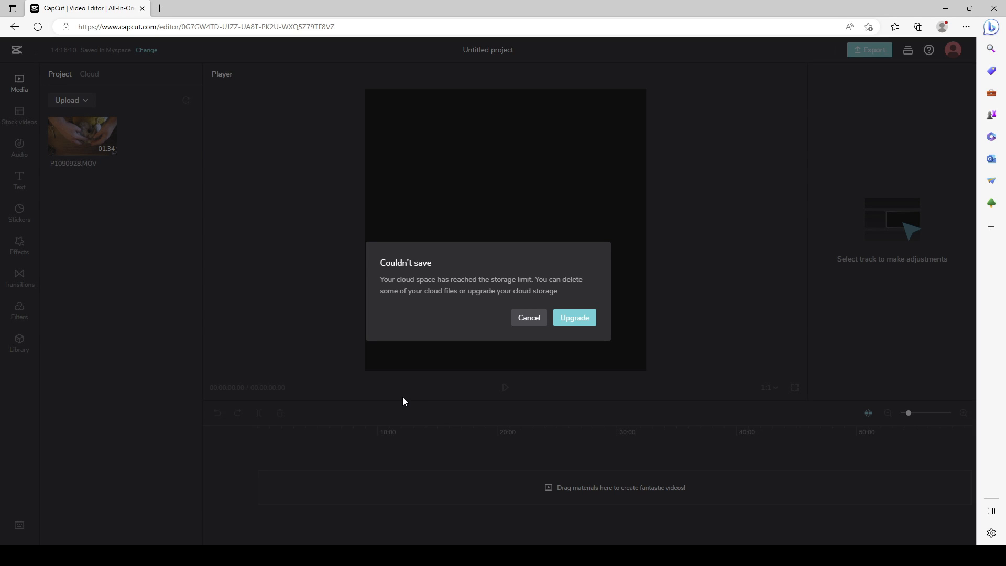
mouse_move(518, 403)
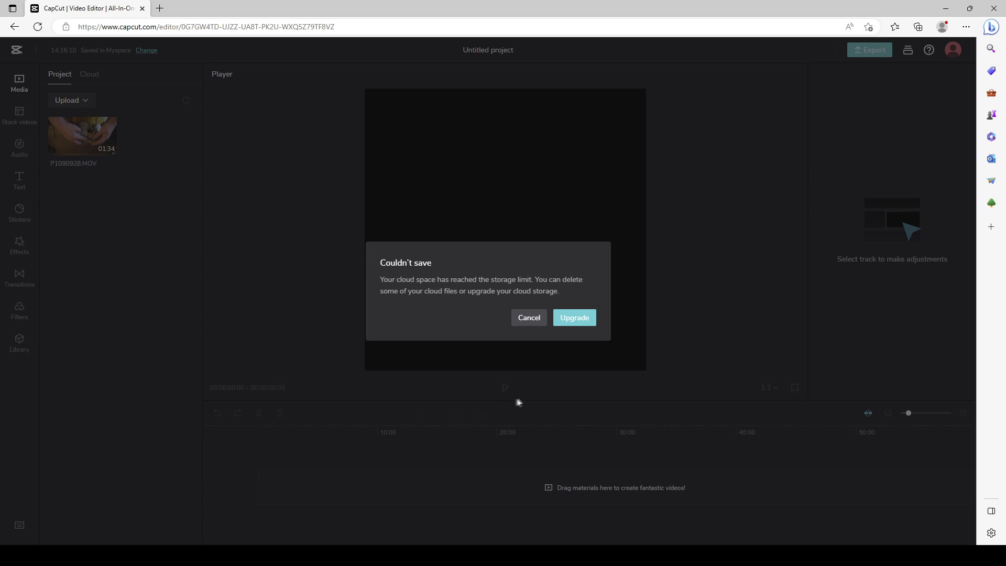
mouse_move(375, 212)
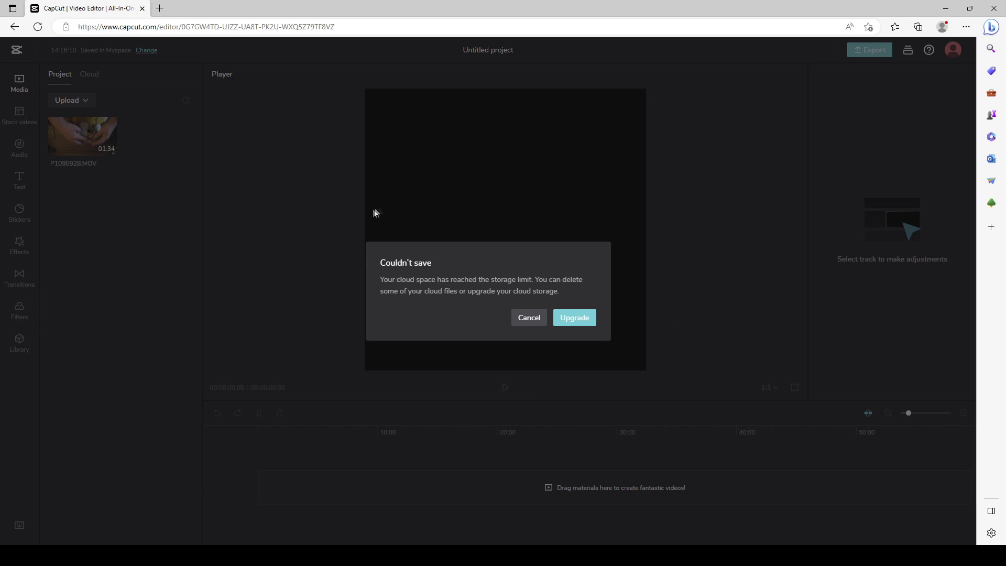
mouse_move(362, 298)
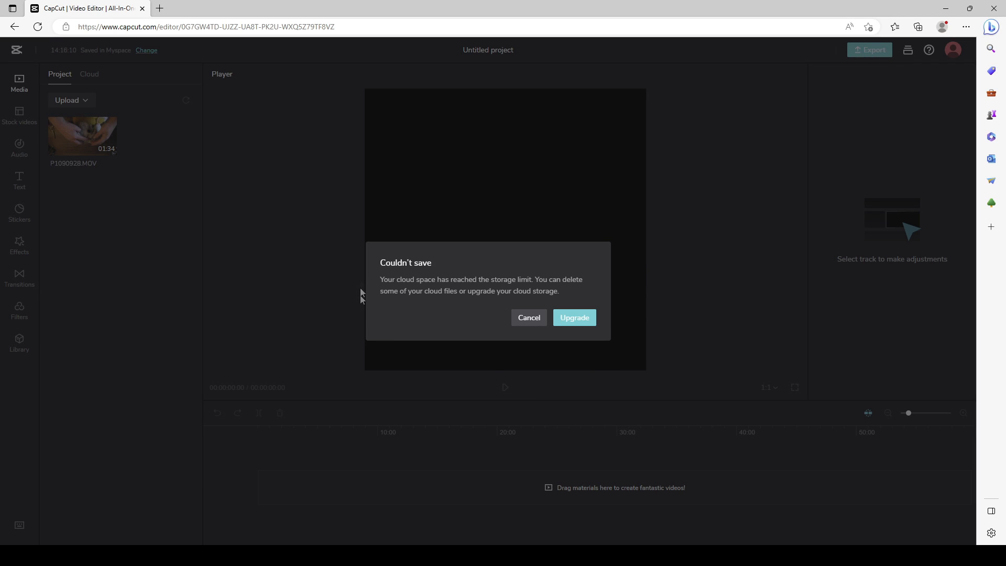
mouse_move(531, 367)
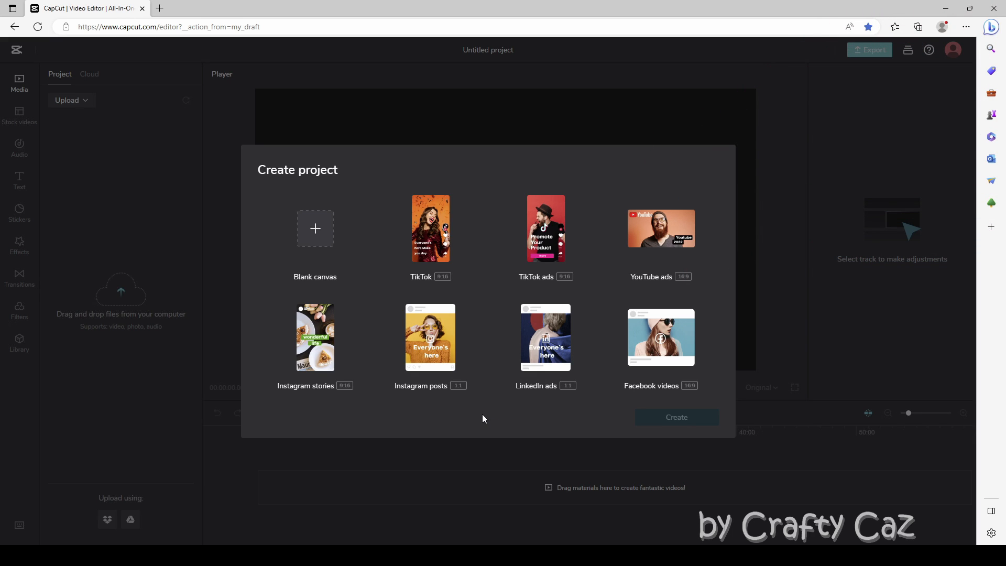
mouse_move(478, 416)
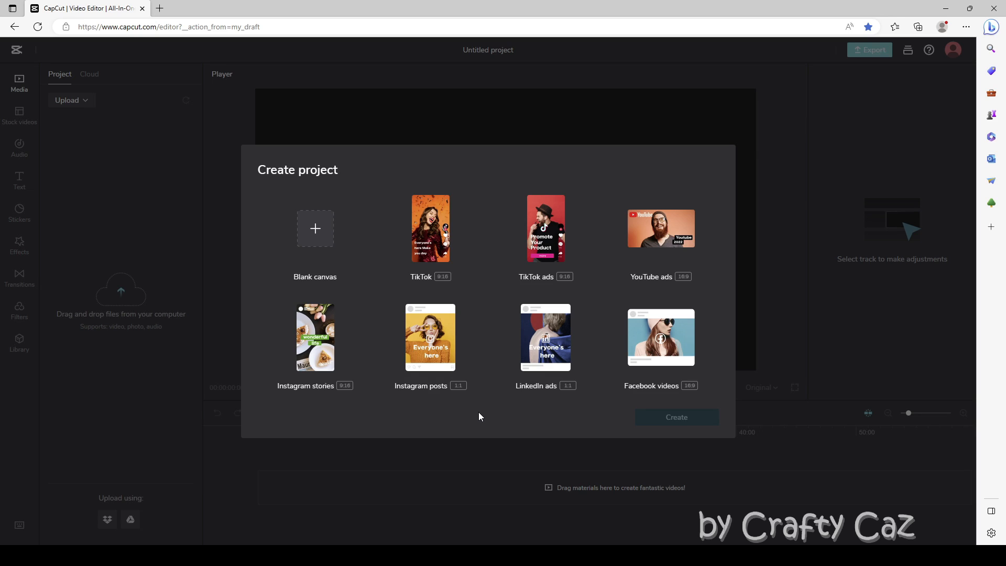
mouse_move(716, 182)
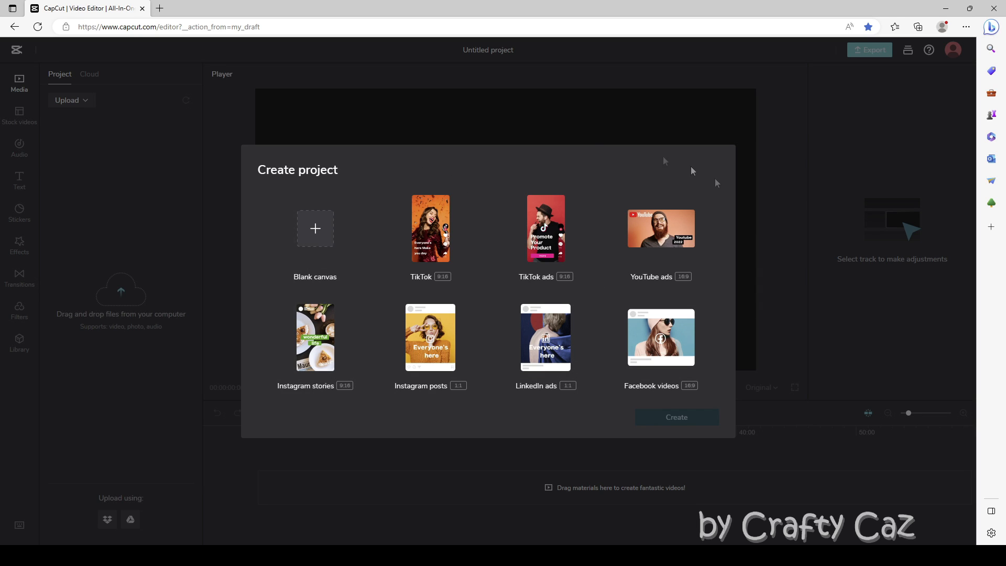
- Create a new blank project in the square Instagram posts format
left_click(430, 336)
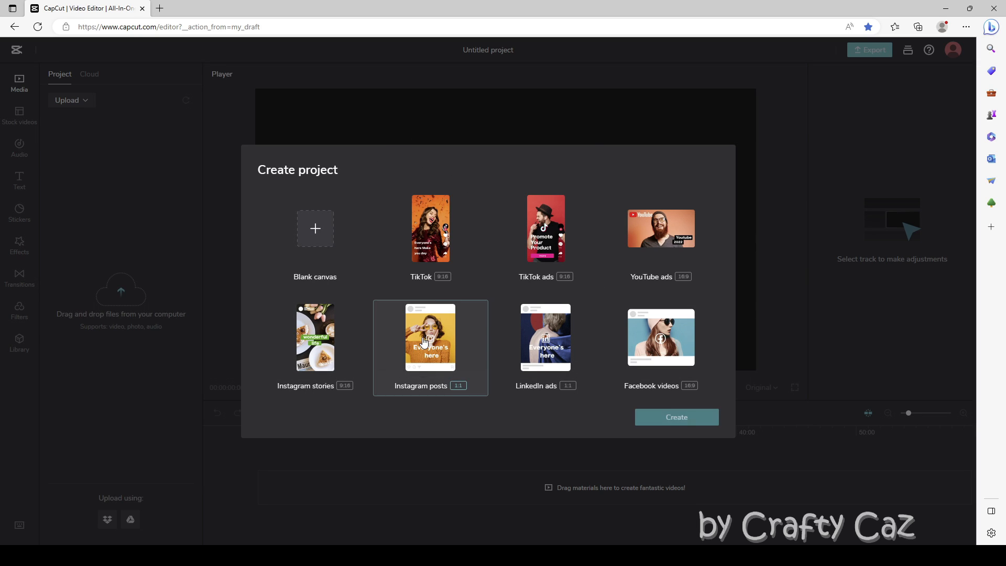
left_click(675, 416)
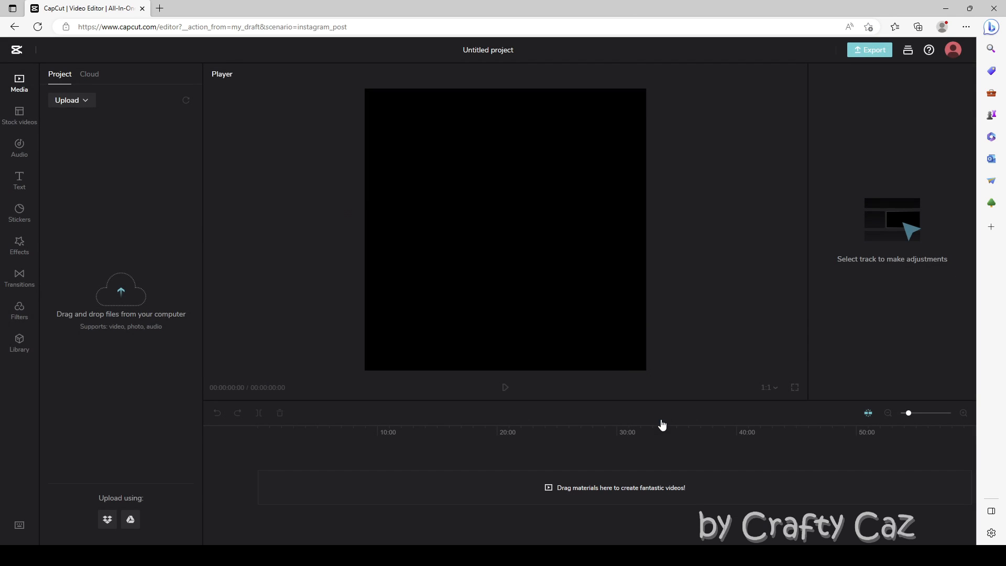
mouse_move(279, 315)
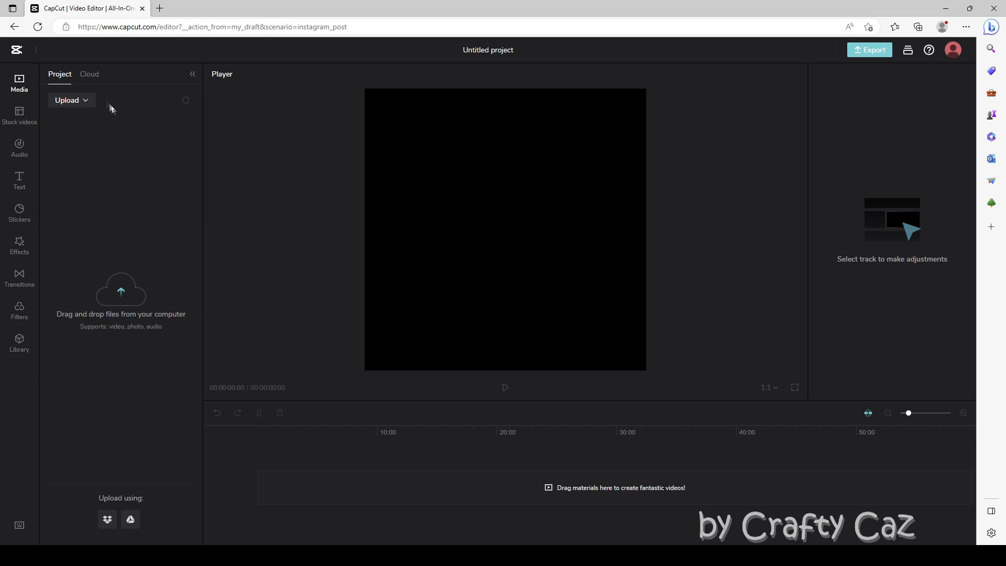
mouse_move(123, 212)
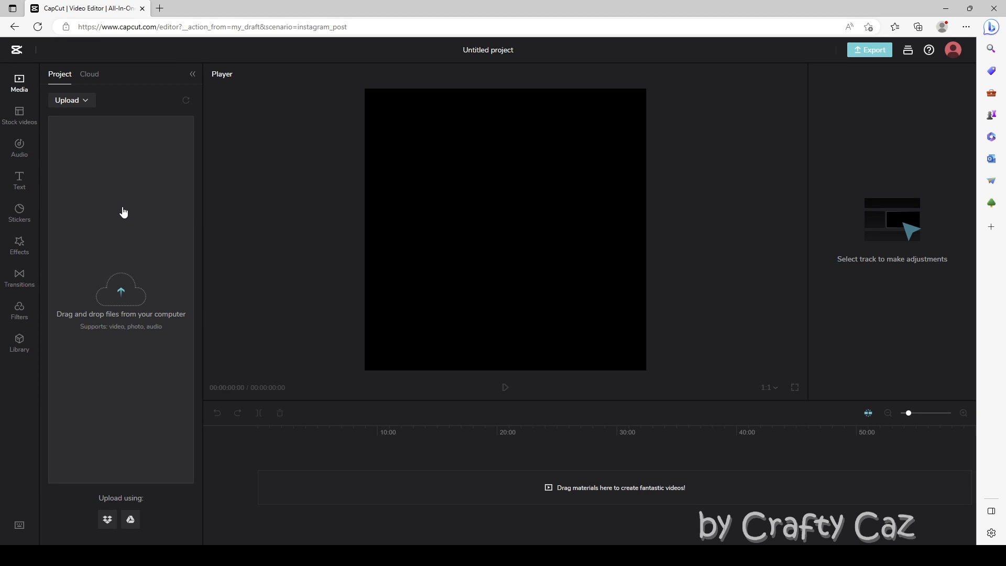
mouse_move(237, 210)
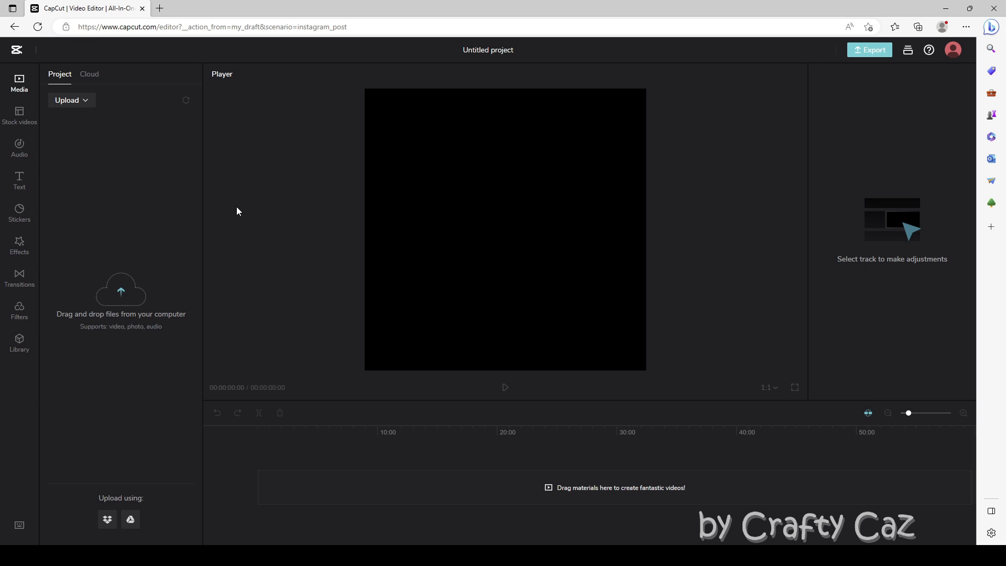
mouse_move(18, 36)
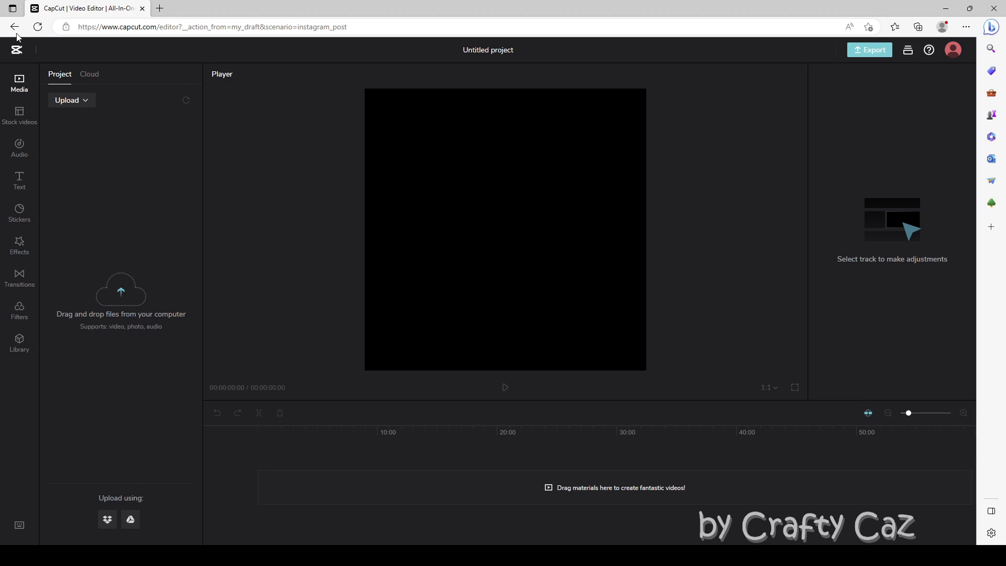
mouse_move(7, 59)
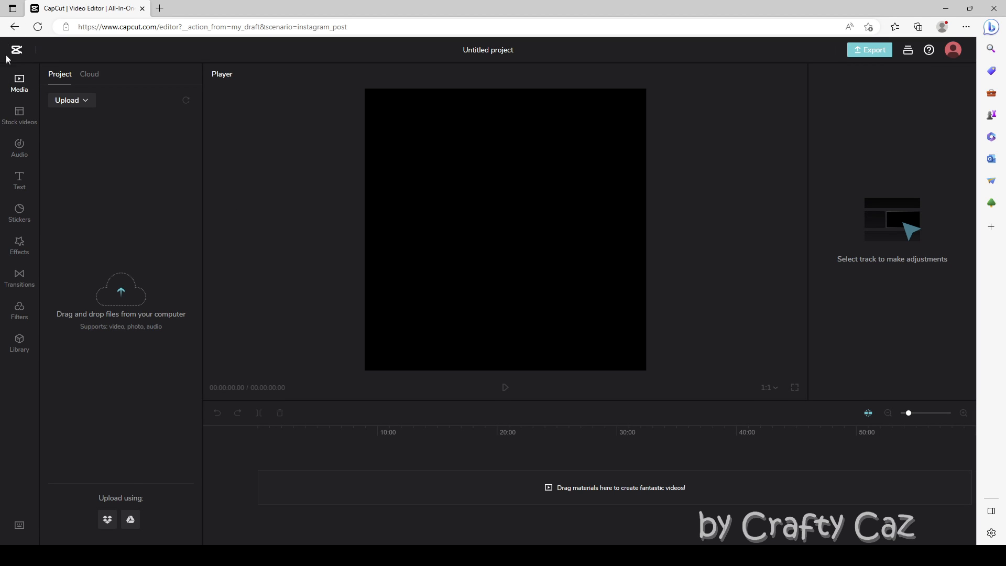
- Return to the home page and enter the Myspace cloud storage (758.88MB of 1GB used)
left_click(16, 50)
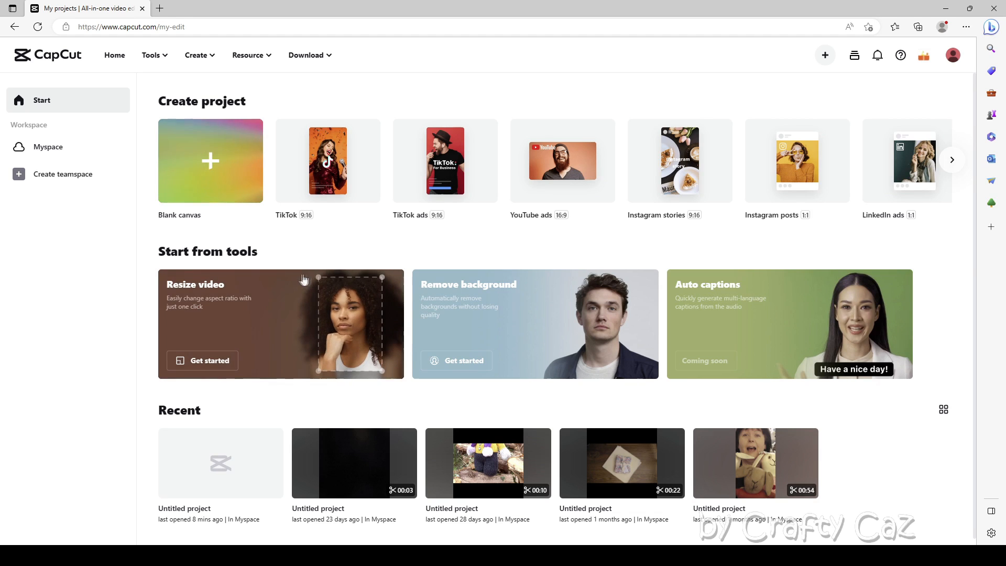
mouse_move(73, 265)
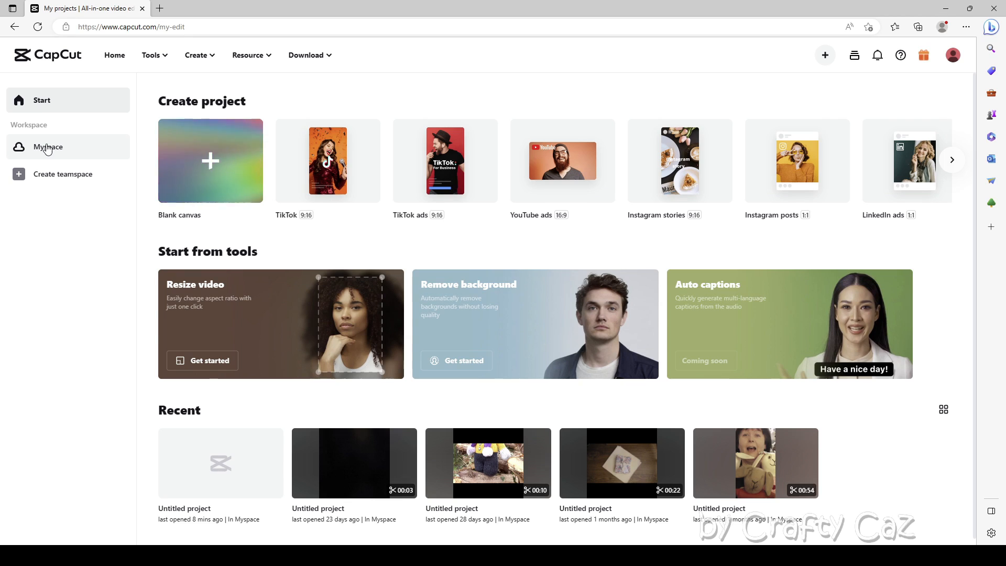
left_click(48, 146)
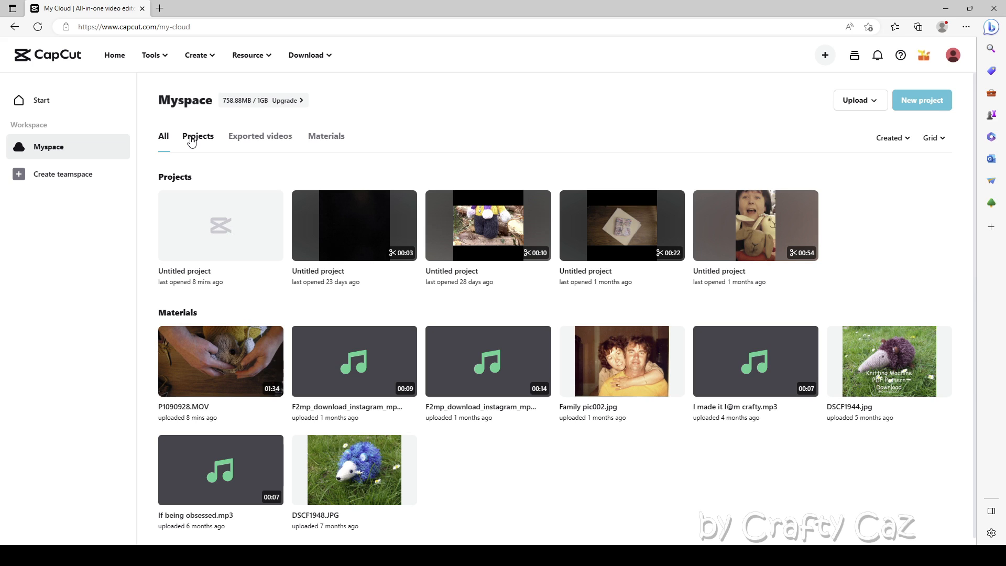
- Filter Myspace to Projects and show the options menu of the newest untitled project
left_click(198, 135)
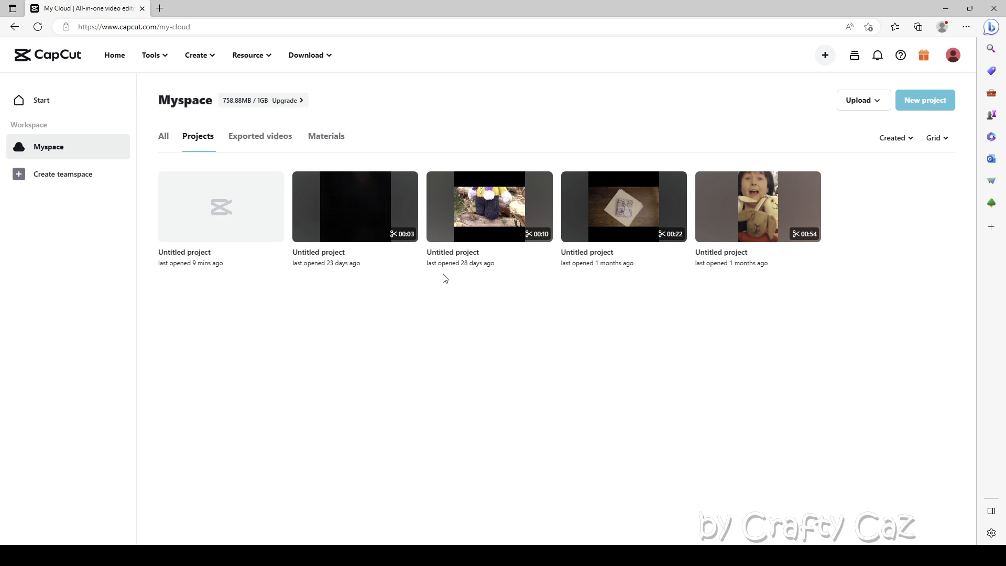
mouse_move(221, 206)
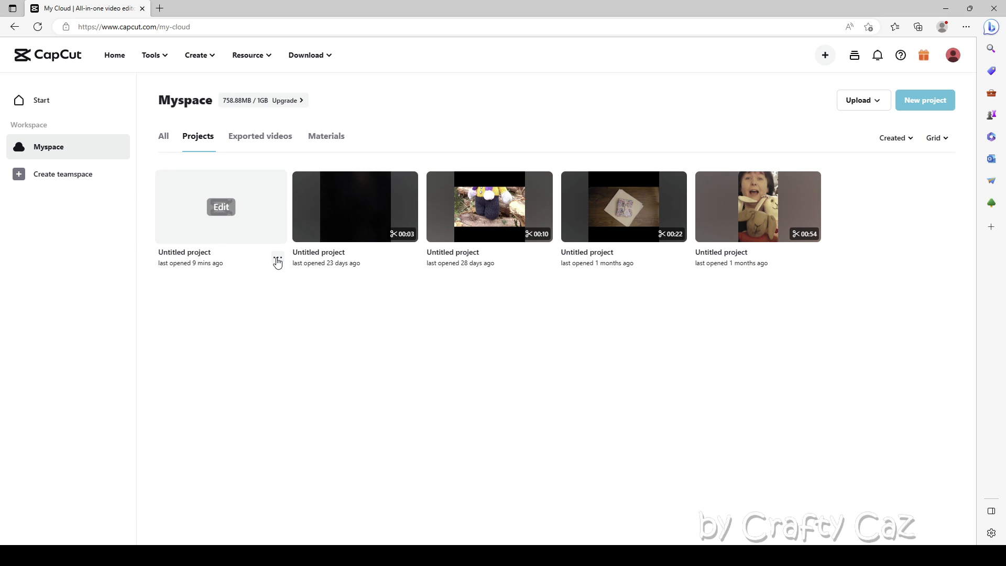
mouse_move(622, 206)
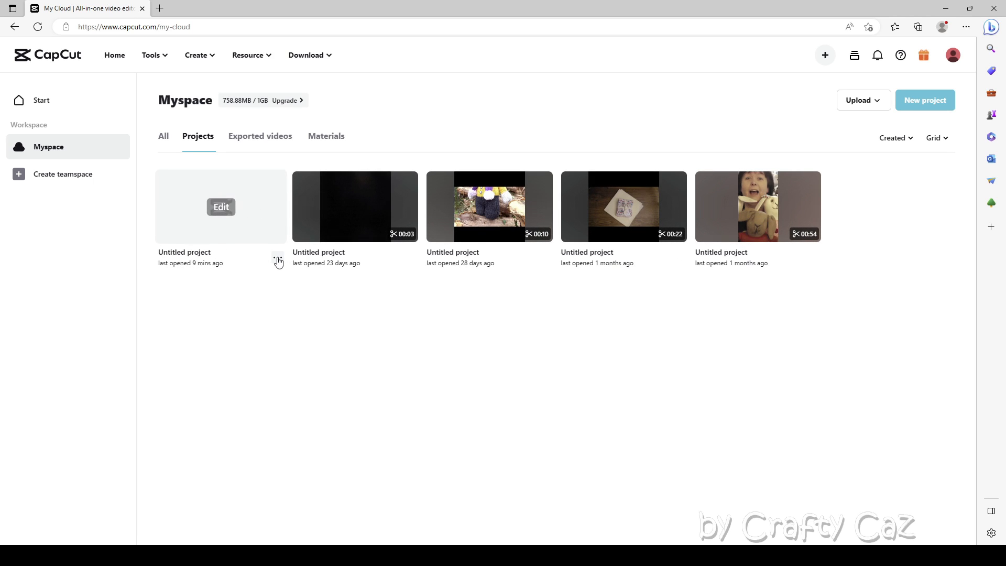
left_click(277, 262)
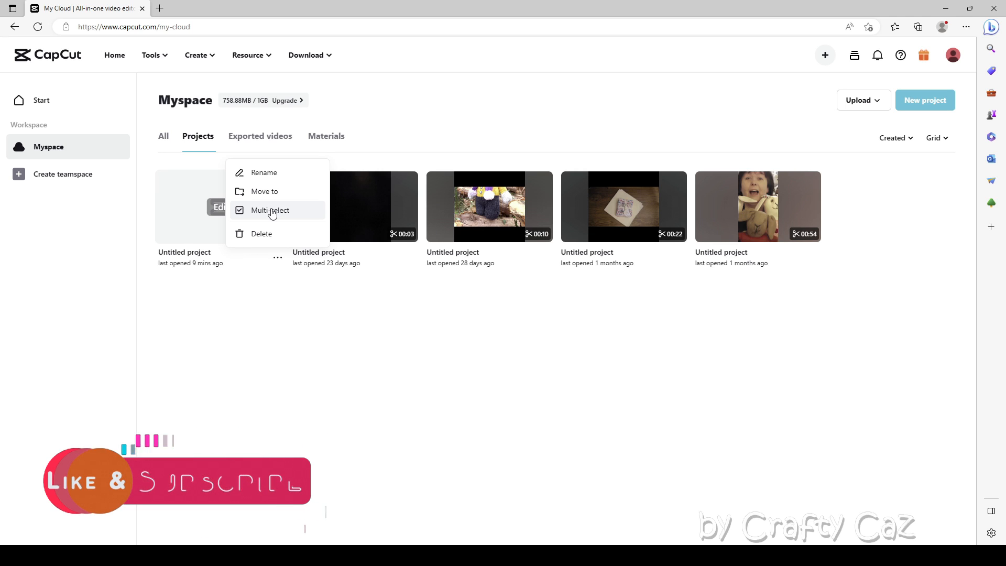
- Multi-select two untitled projects and attempt to delete them; CapCut refuses batch deletion
left_click(270, 209)
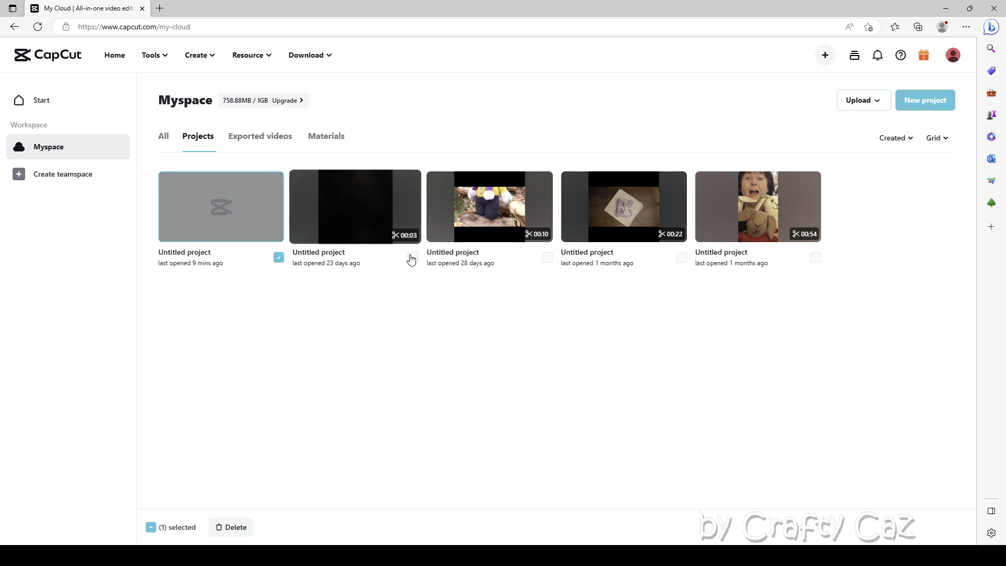
left_click(411, 257)
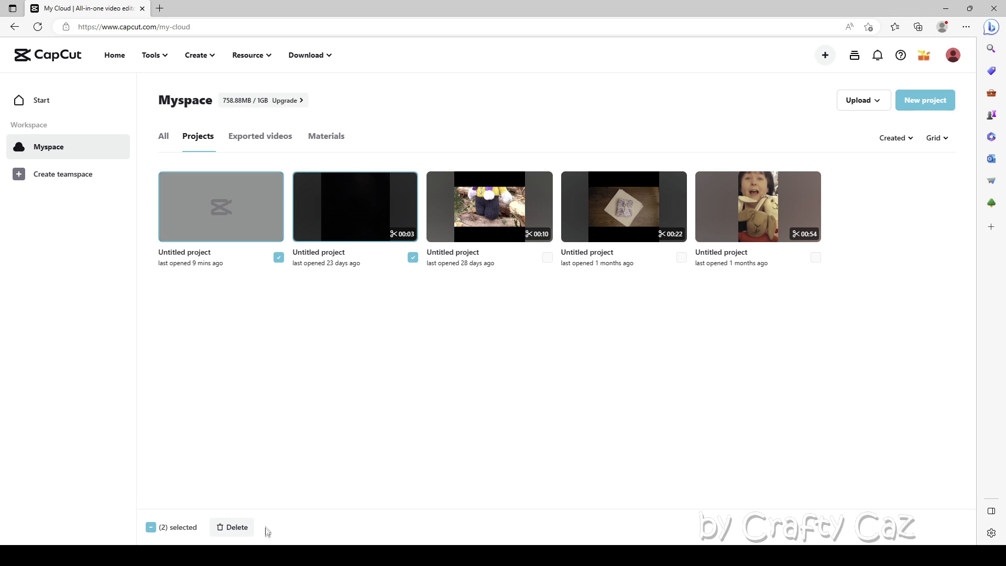
left_click(233, 527)
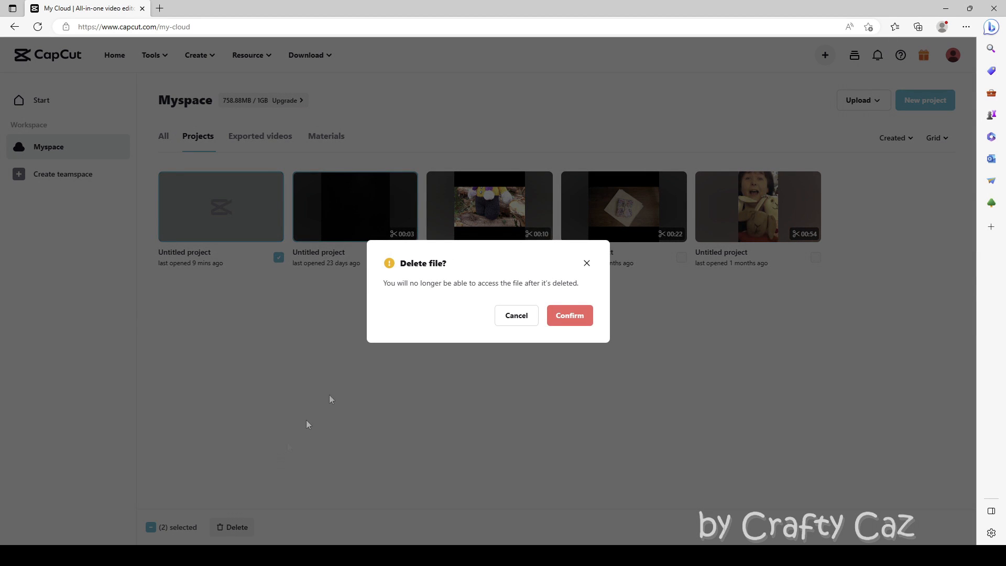
mouse_move(476, 316)
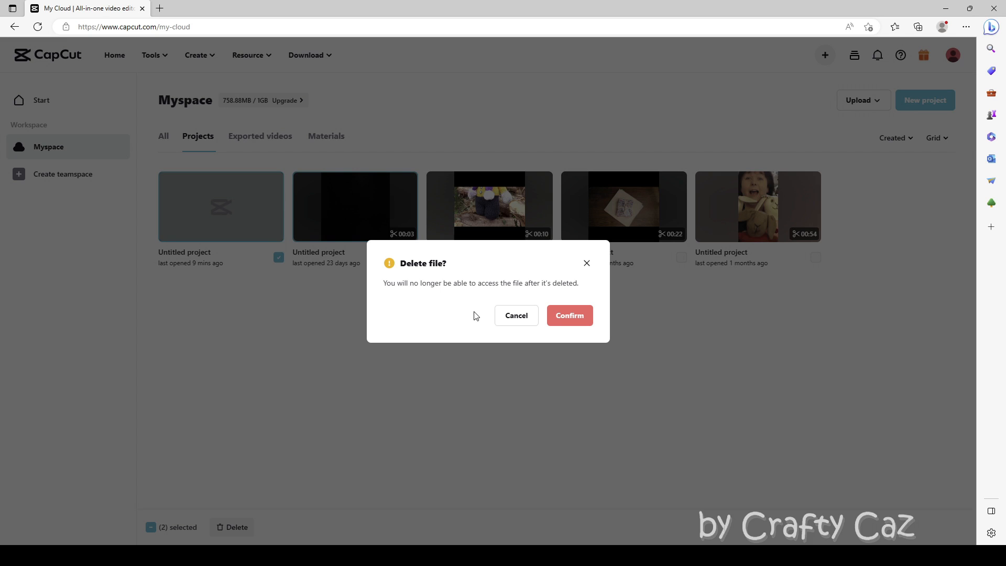
mouse_move(568, 334)
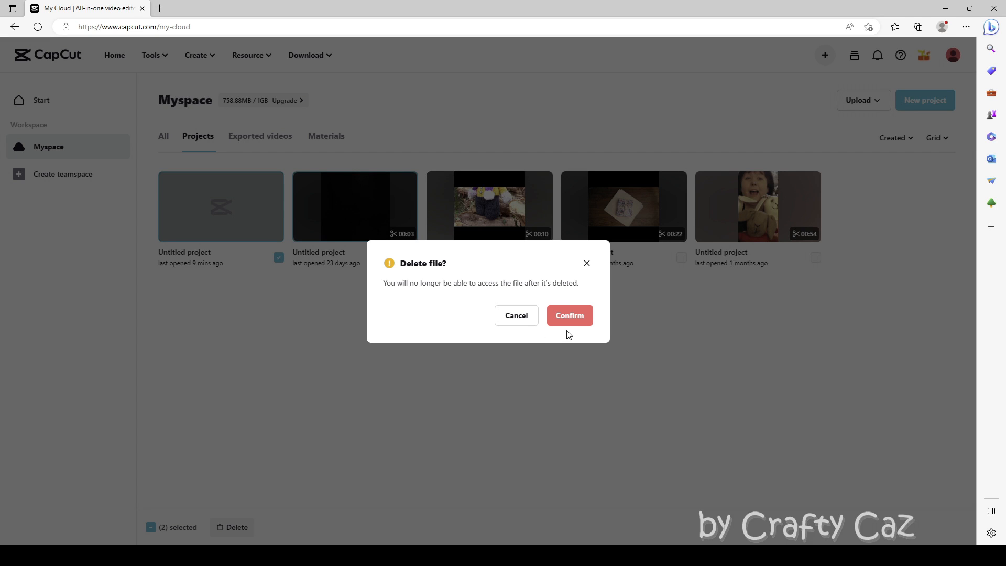
left_click(567, 315)
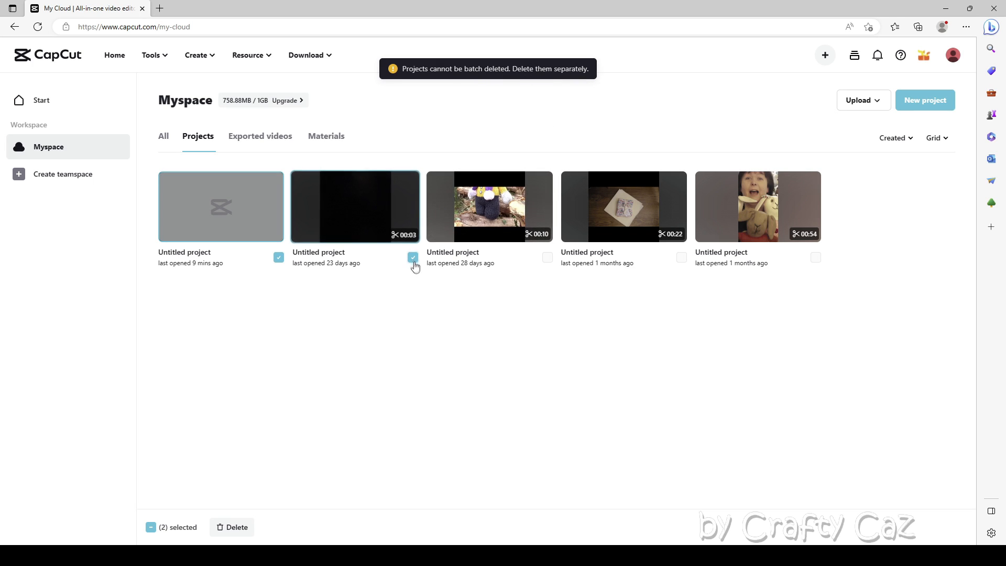
- Deselect the 23-day-old project and delete the empty untitled project opened 9 mins ago
left_click(413, 258)
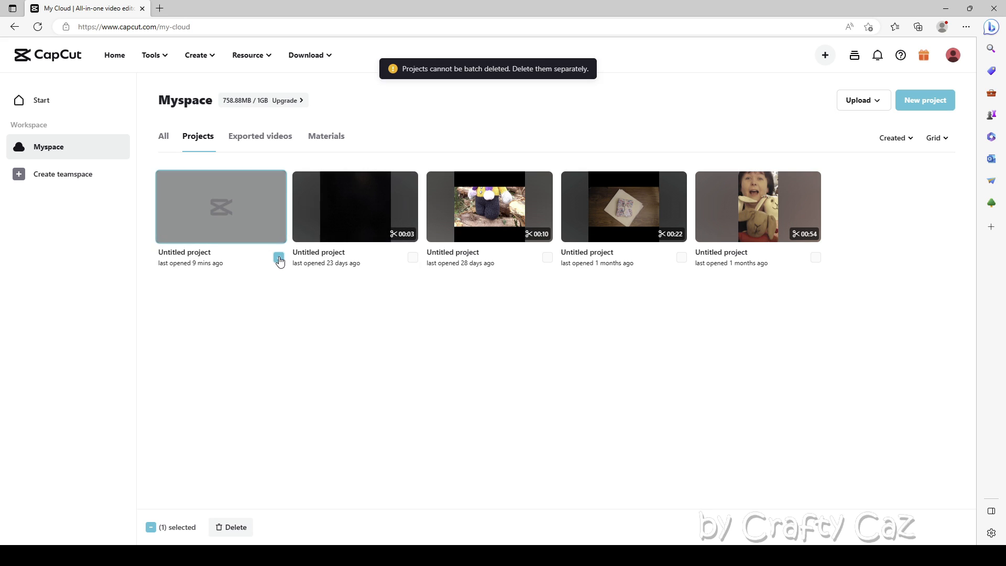
left_click(279, 258)
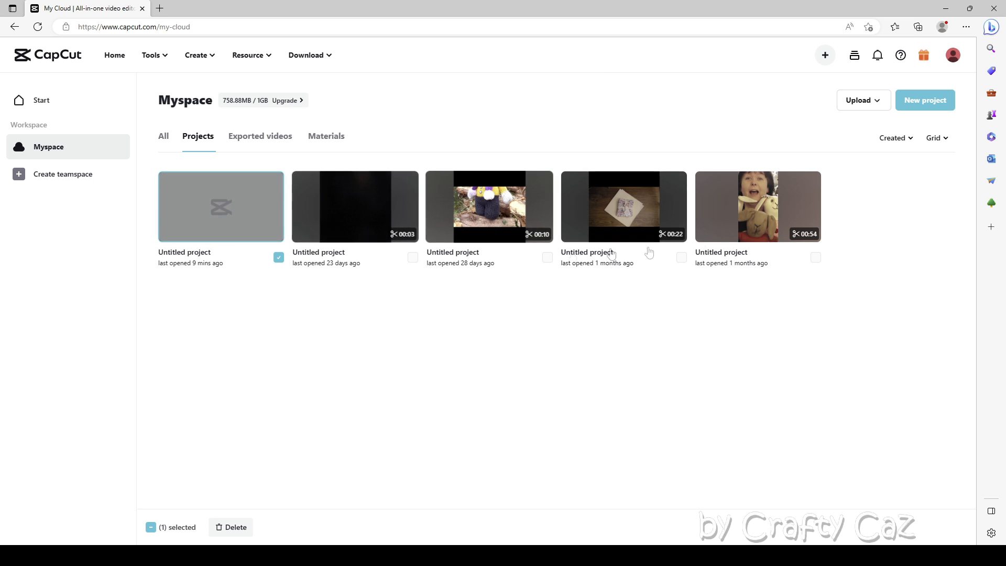
left_click(235, 527)
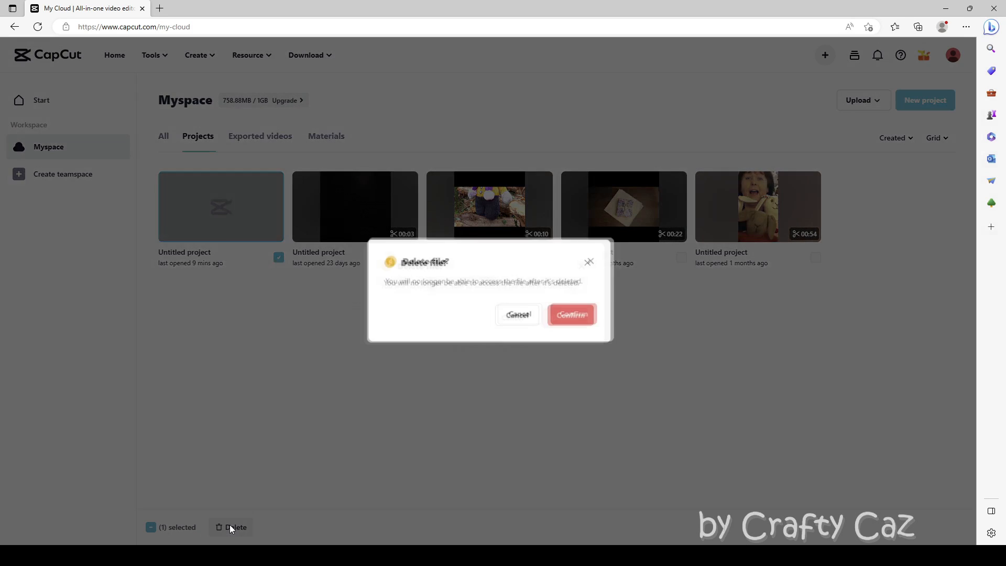
left_click(570, 314)
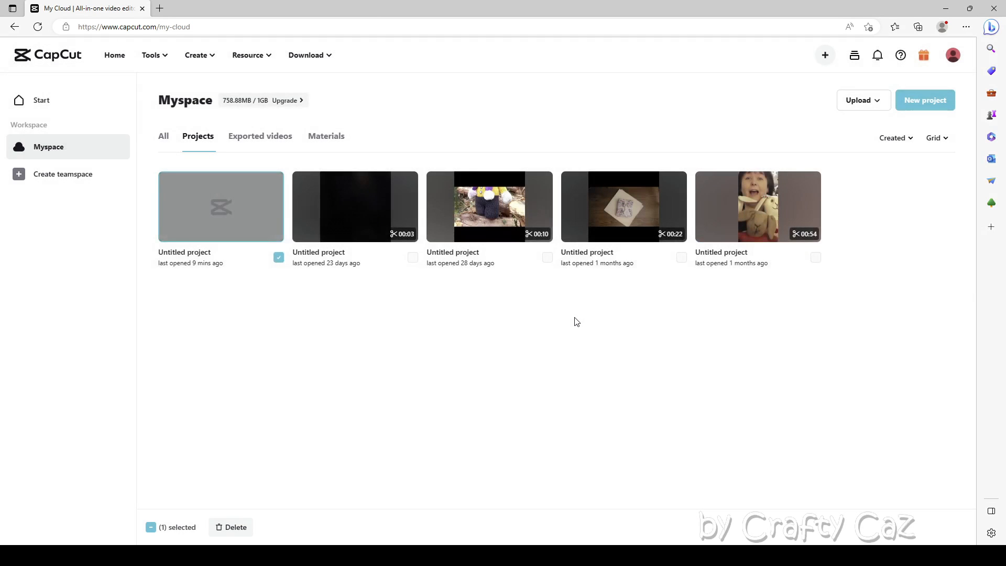
left_click(230, 527)
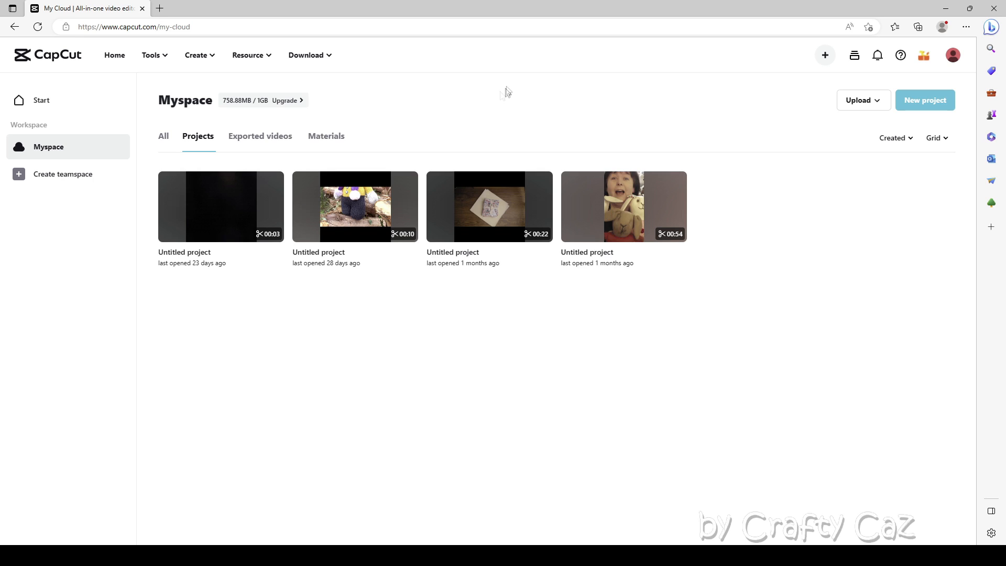
- Browse the empty Exported videos section and Projects, then land on the uploaded Materials
left_click(260, 137)
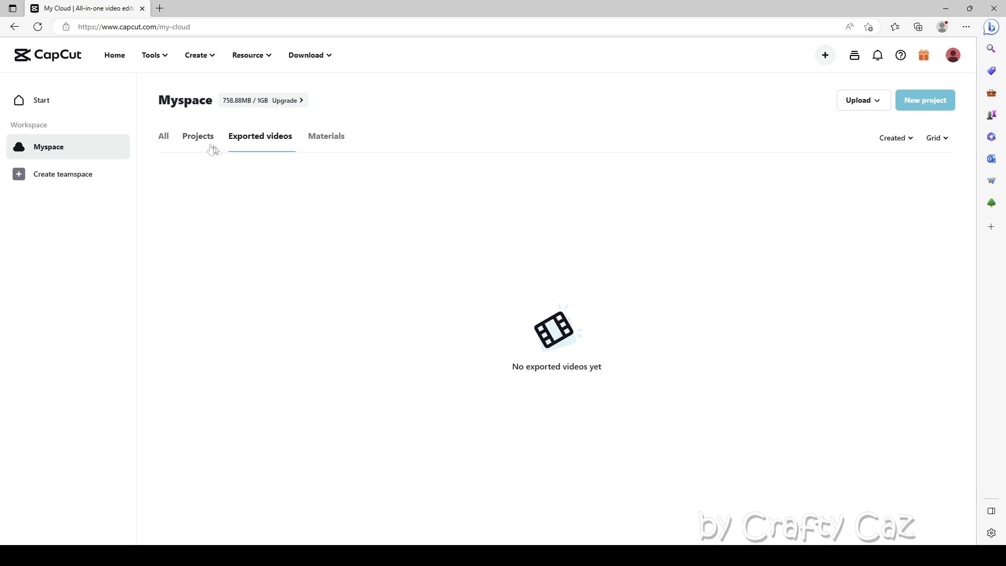
left_click(198, 137)
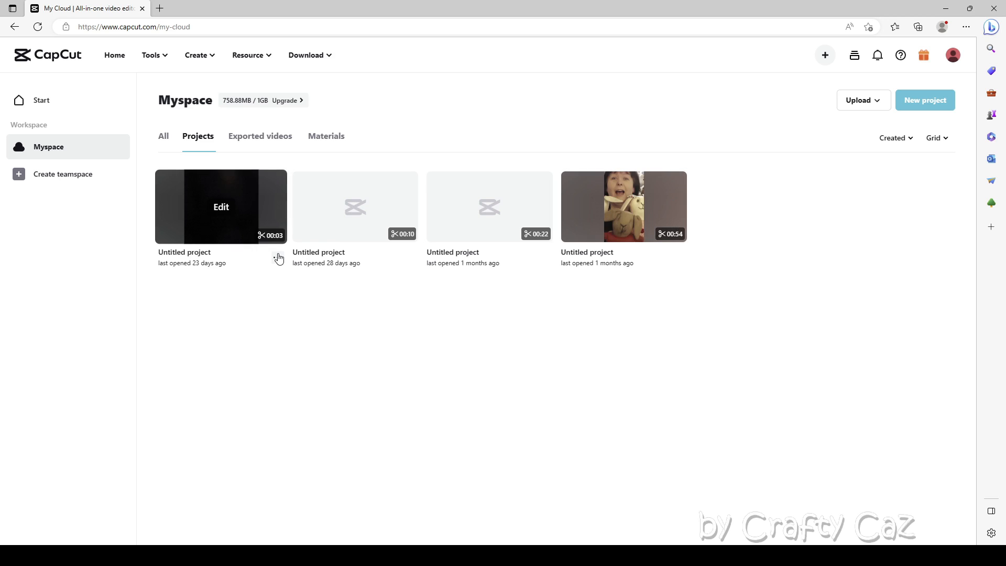
left_click(276, 258)
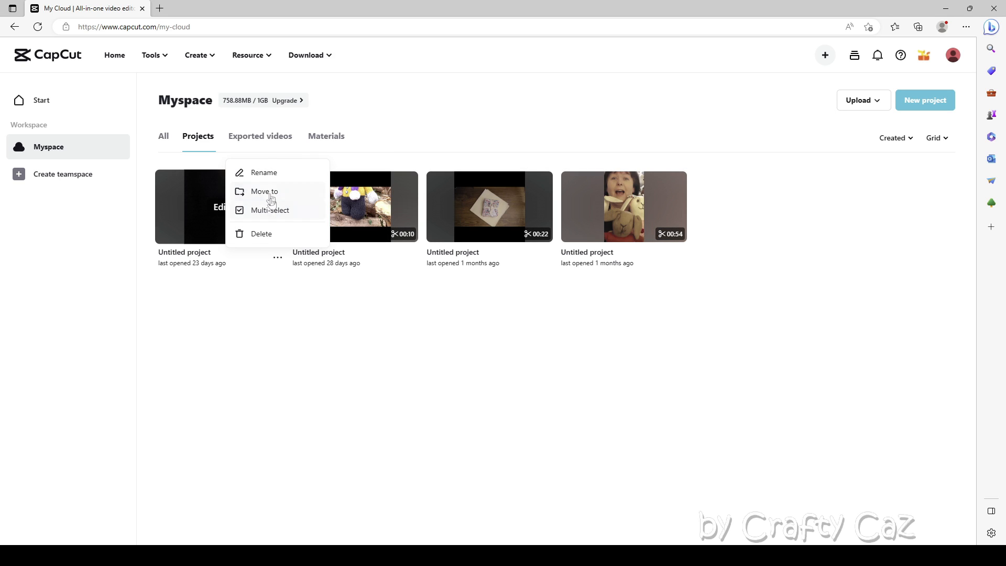
left_click(259, 136)
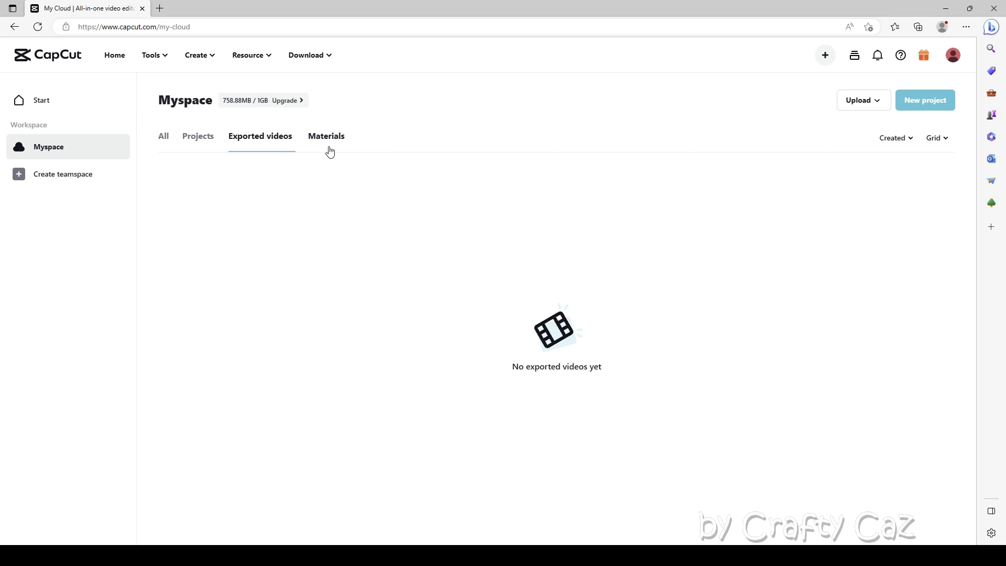
left_click(326, 136)
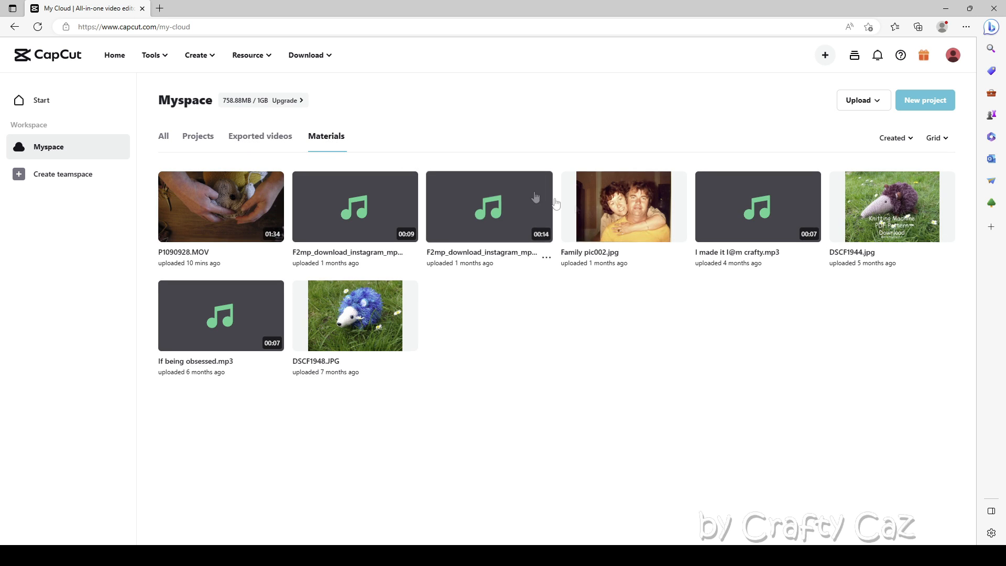
mouse_move(591, 331)
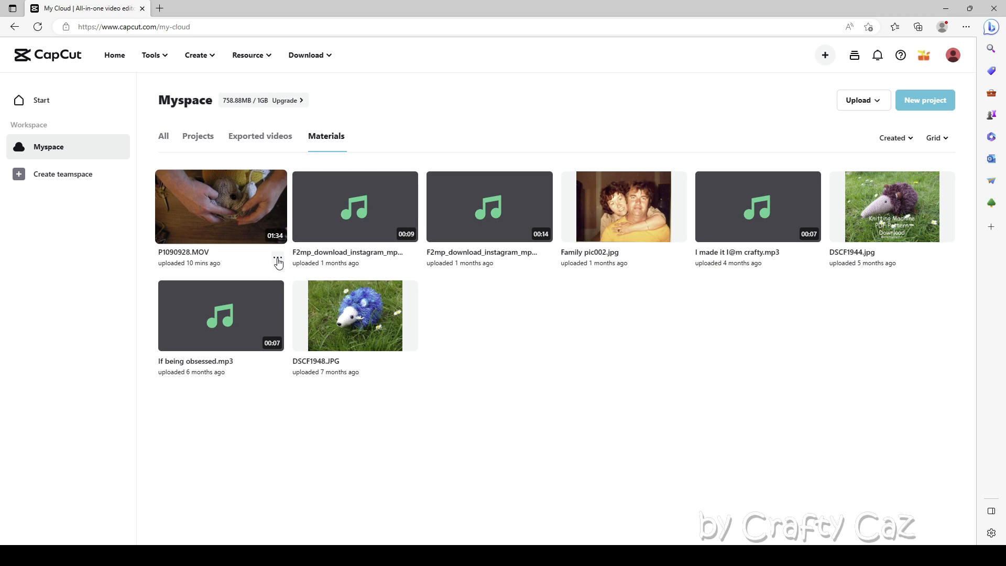
- Enter multi-select mode from the P1090928.MOV clip's options, checking that clip
left_click(277, 257)
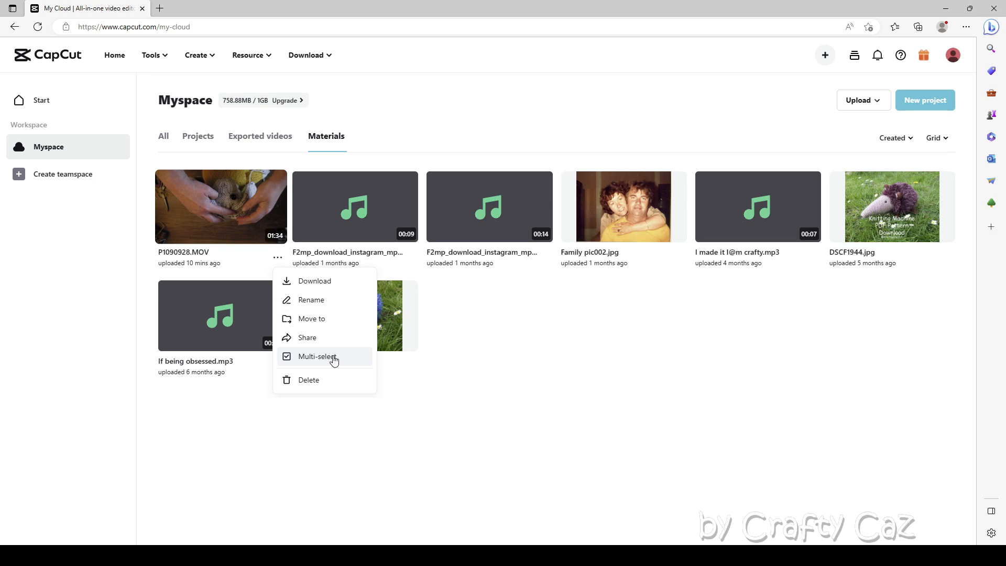
mouse_move(328, 281)
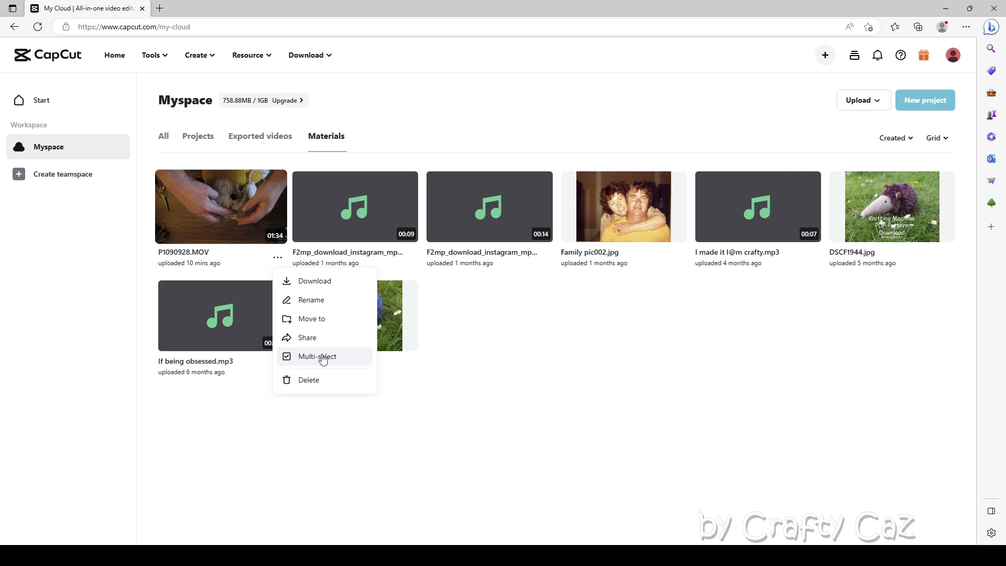
left_click(316, 356)
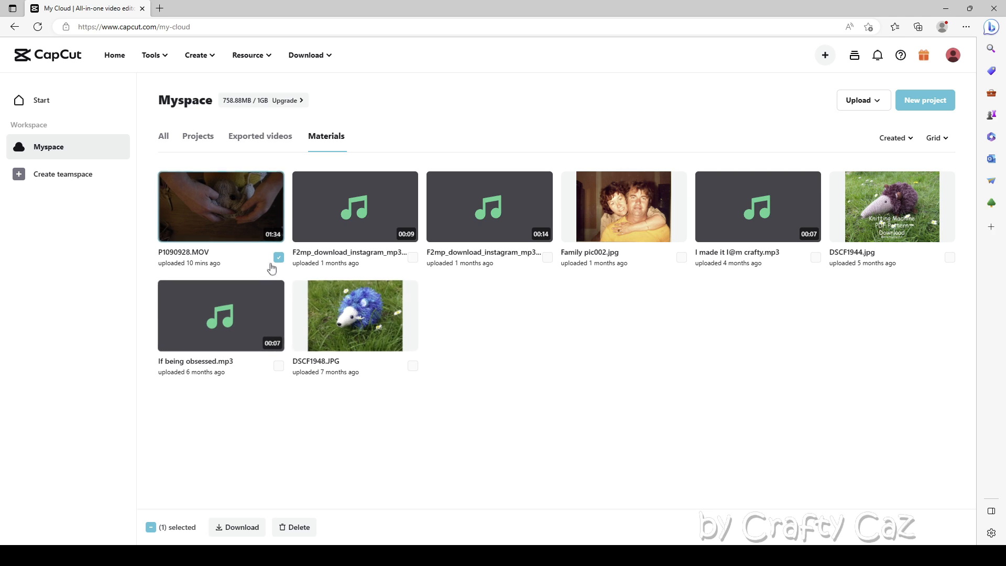
- Add both F2mp_download audio files to the selection and confirm deleting all three materials
left_click(413, 258)
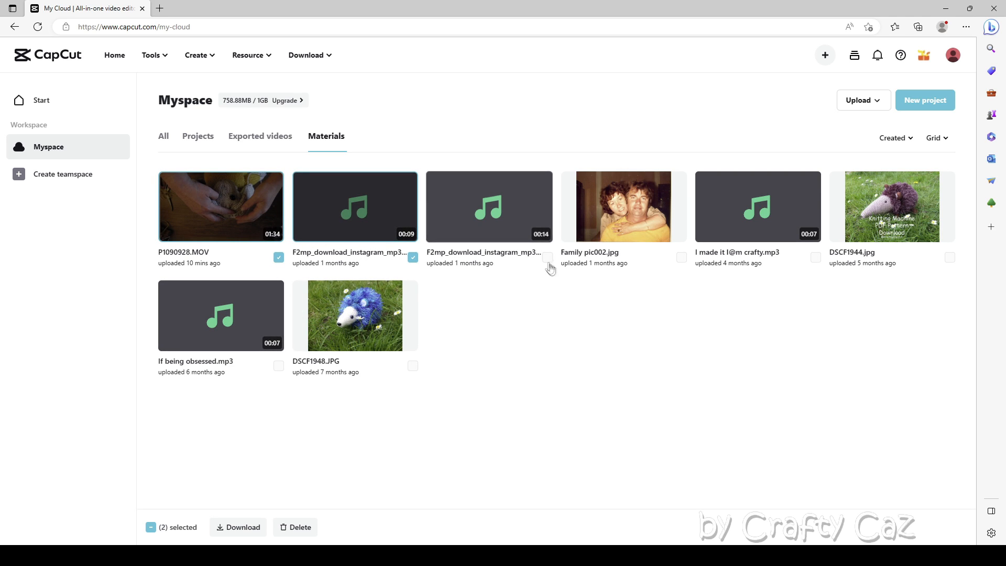
left_click(547, 257)
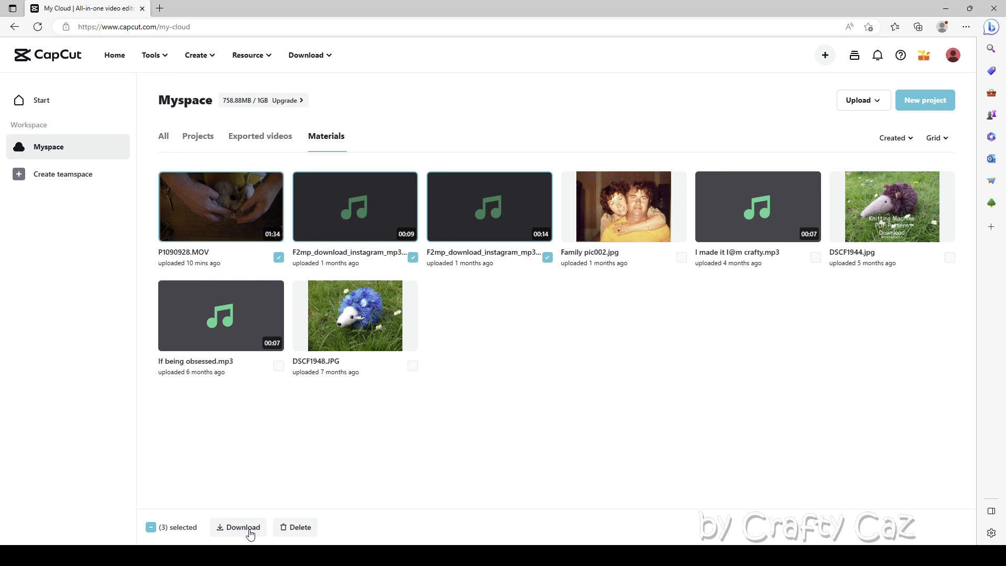
left_click(298, 527)
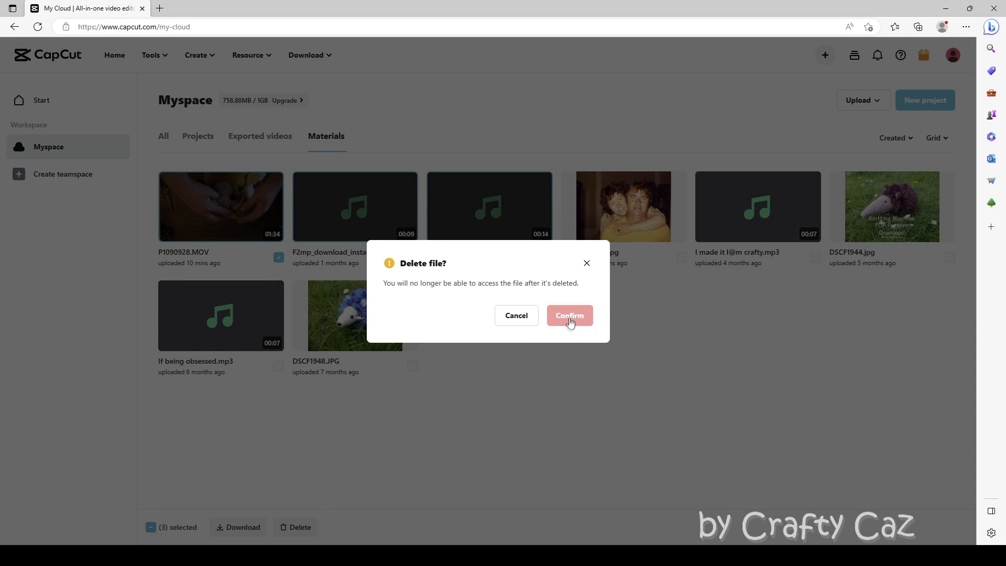
left_click(568, 315)
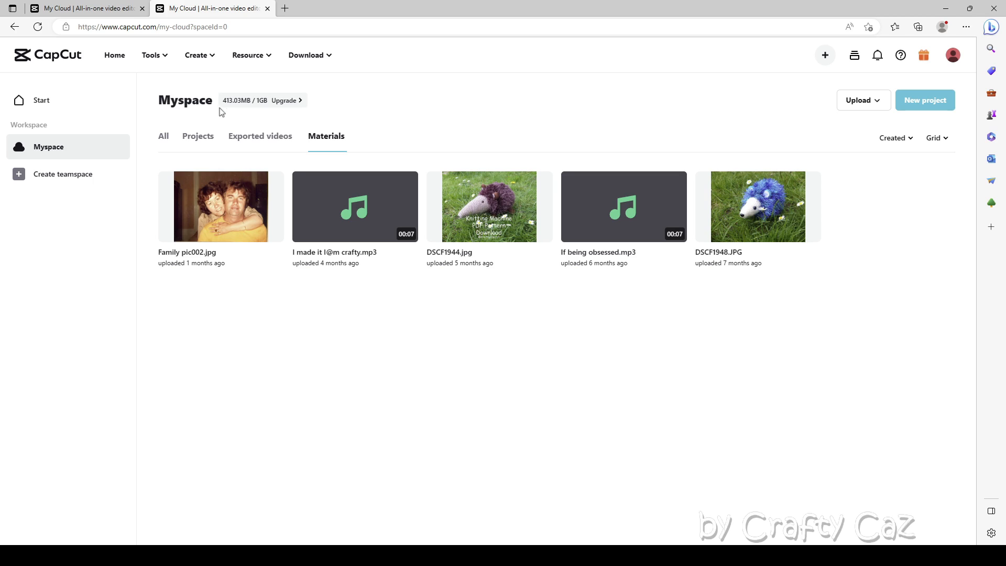
mouse_move(263, 110)
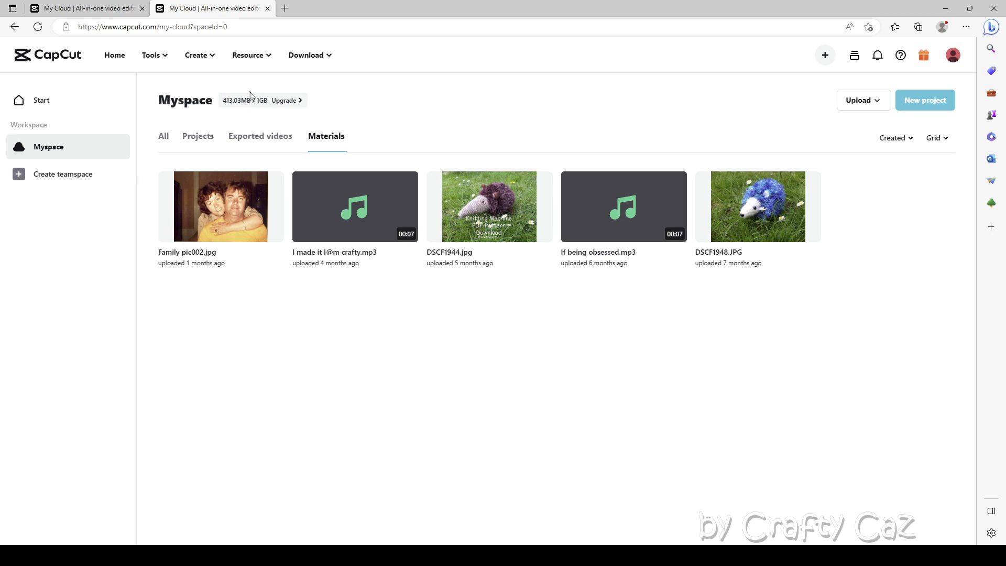
mouse_move(303, 116)
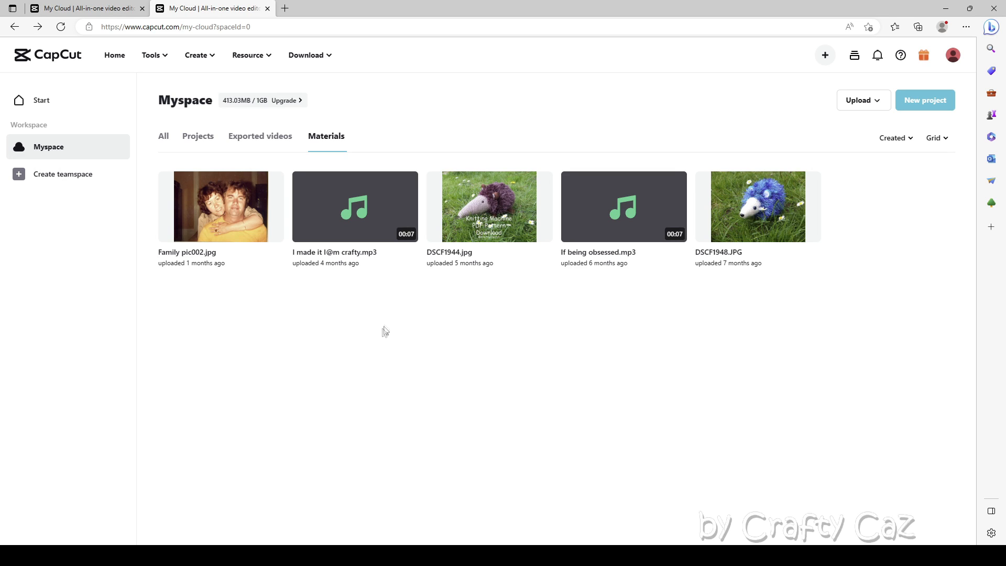
mouse_move(30, 103)
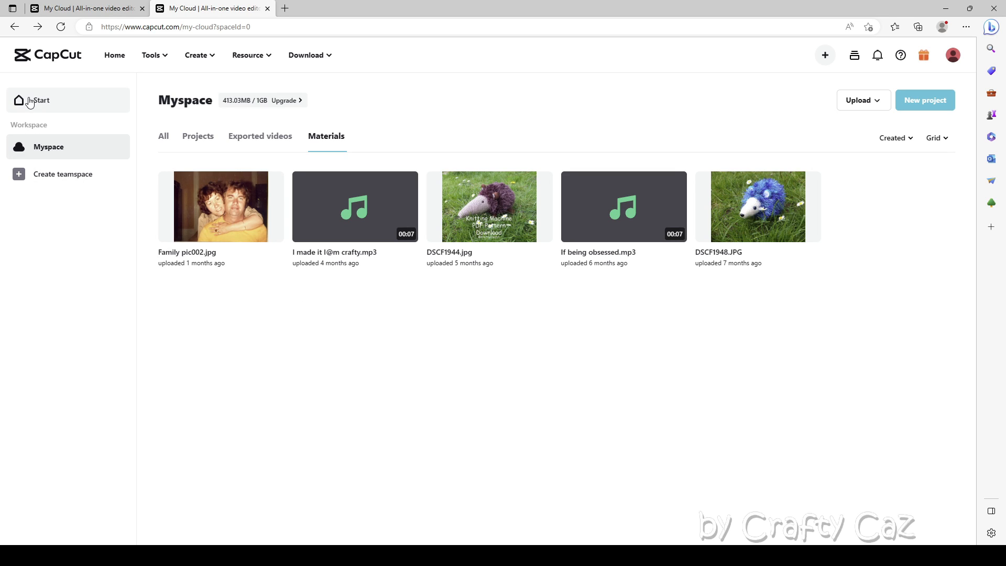
mouse_move(429, 89)
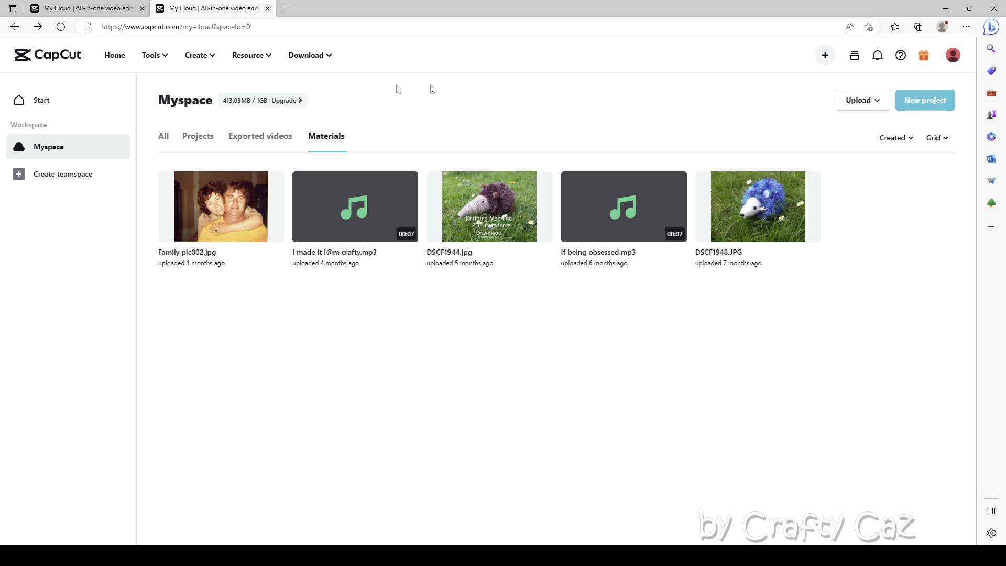
- Show the upload source choices: local files, mobile phone, Google Drive and Dropbox
left_click(859, 100)
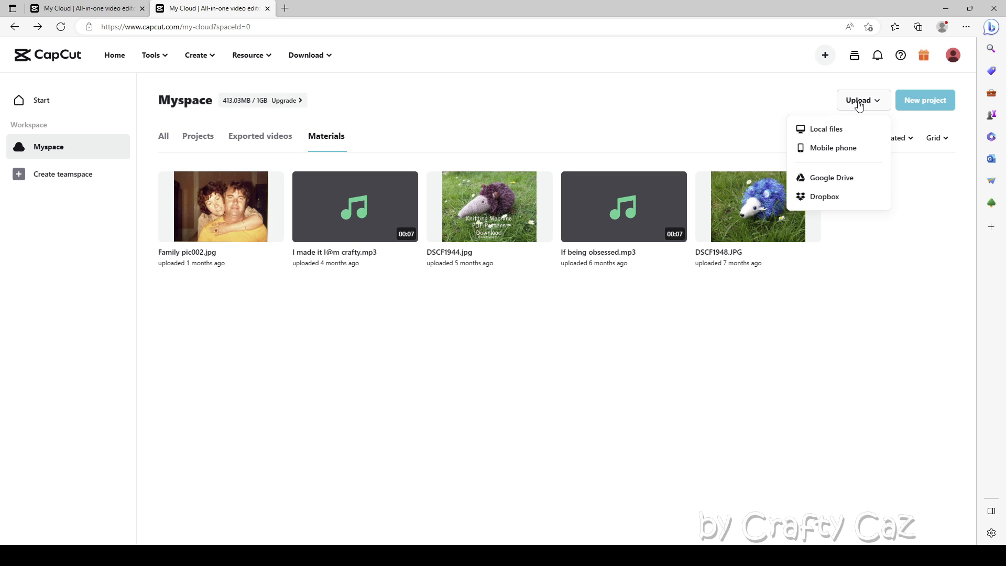